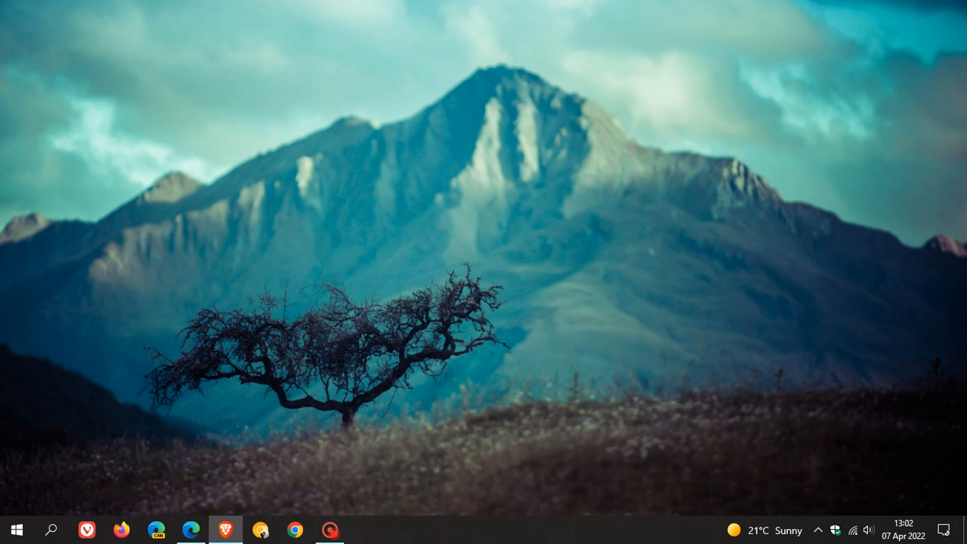
pyautogui.moveTo(605, 208)
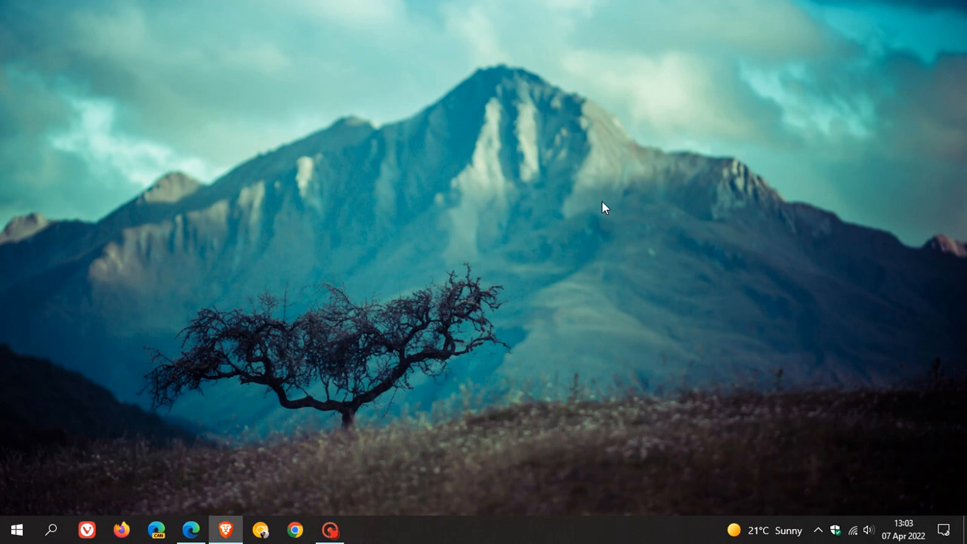
pyautogui.moveTo(571, 221)
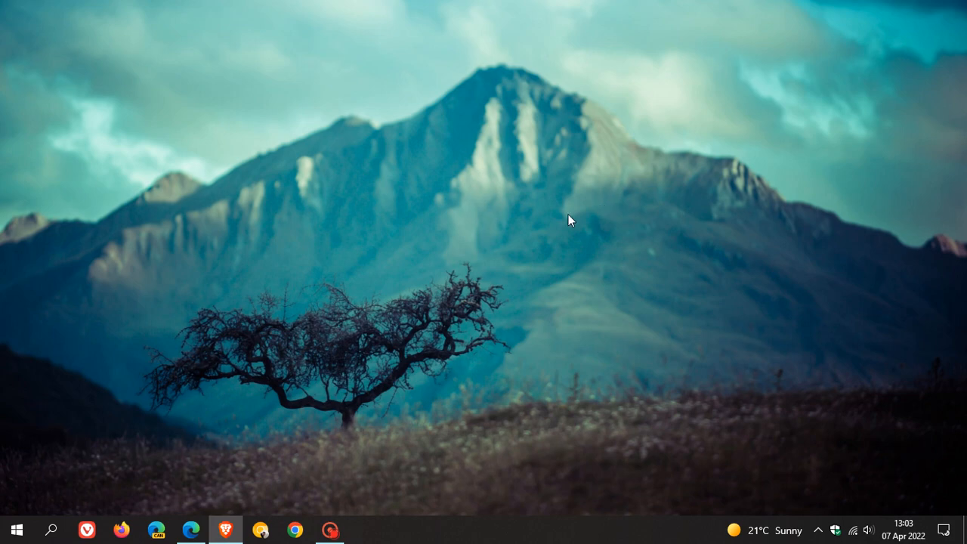
# - Launch Microsoft Edge from the taskbar, landing on a new tab page
pyautogui.click(190, 529)
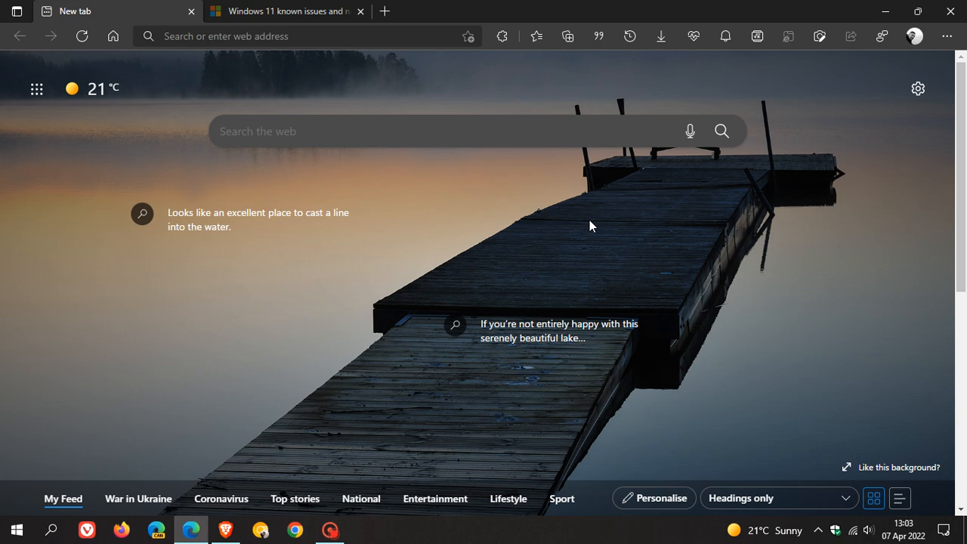
pyautogui.moveTo(604, 212)
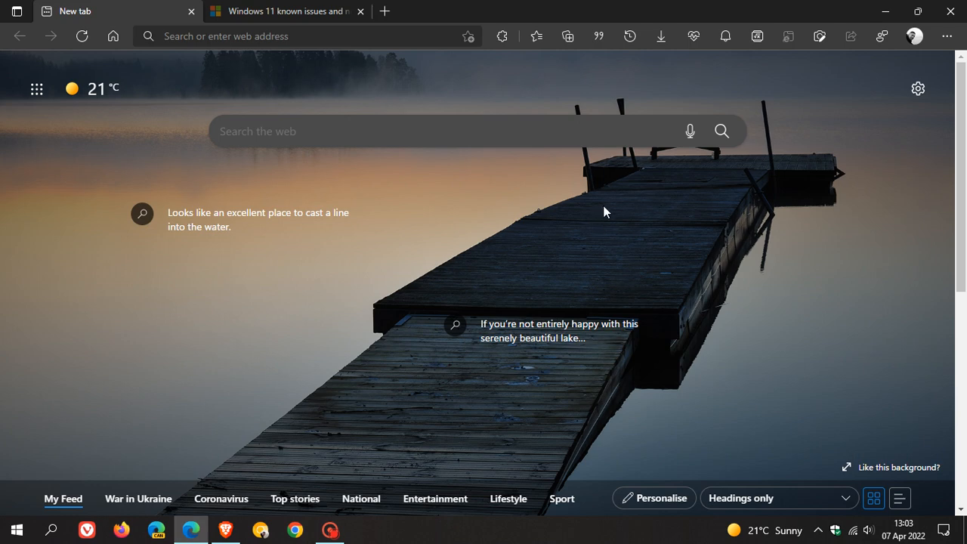
pyautogui.moveTo(631, 202)
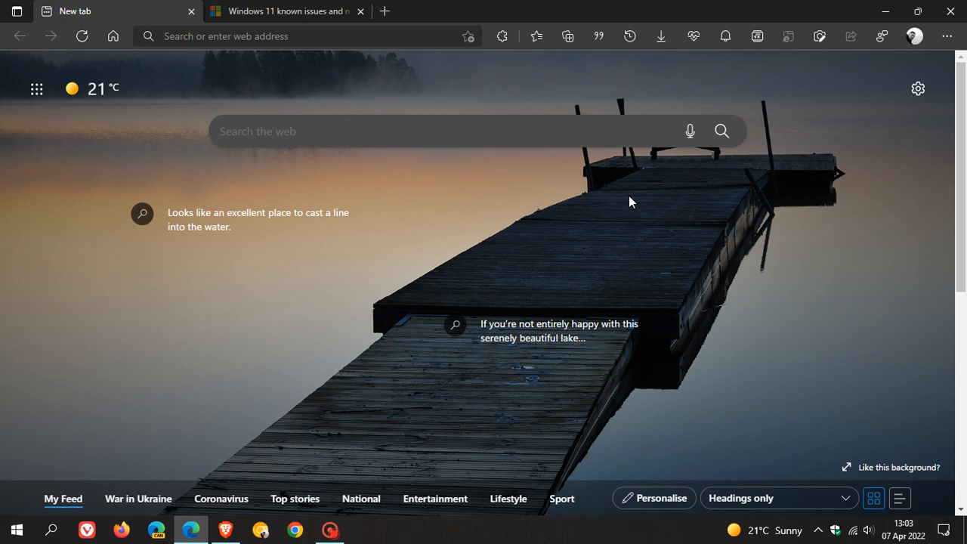
pyautogui.moveTo(622, 229)
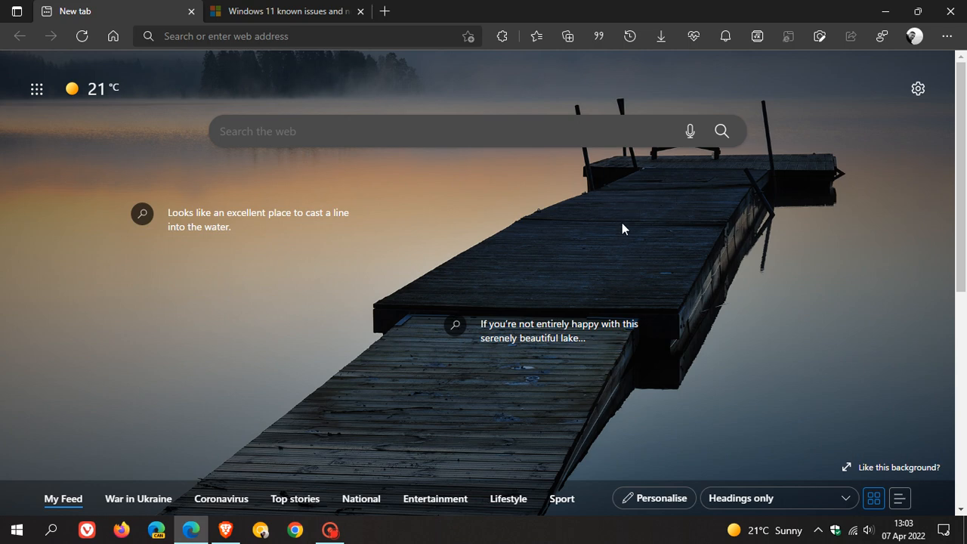
pyautogui.moveTo(665, 196)
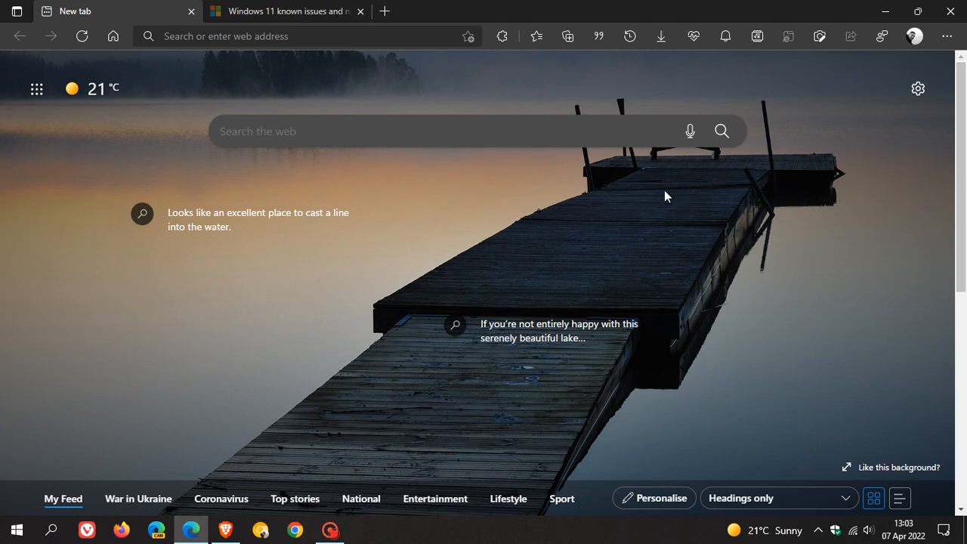
pyautogui.moveTo(616, 193)
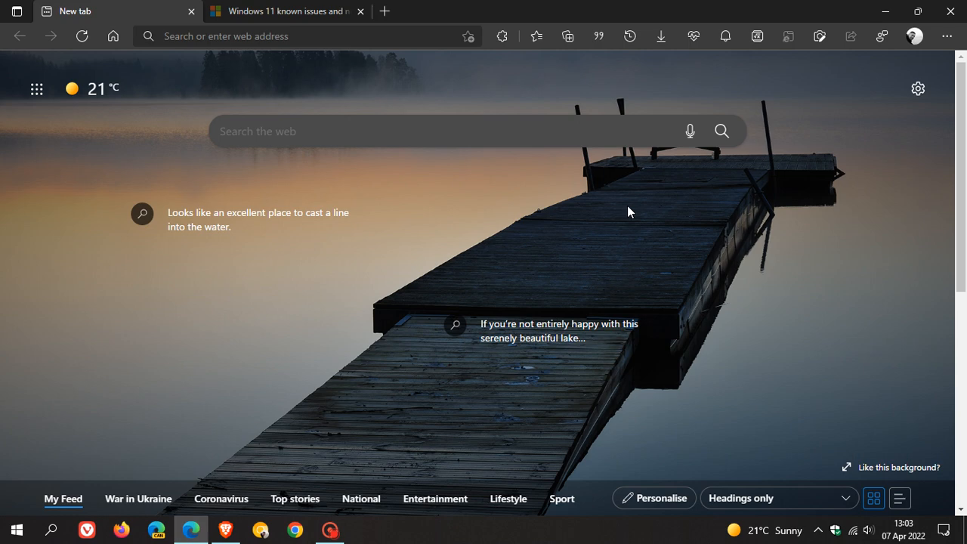
pyautogui.moveTo(702, 208)
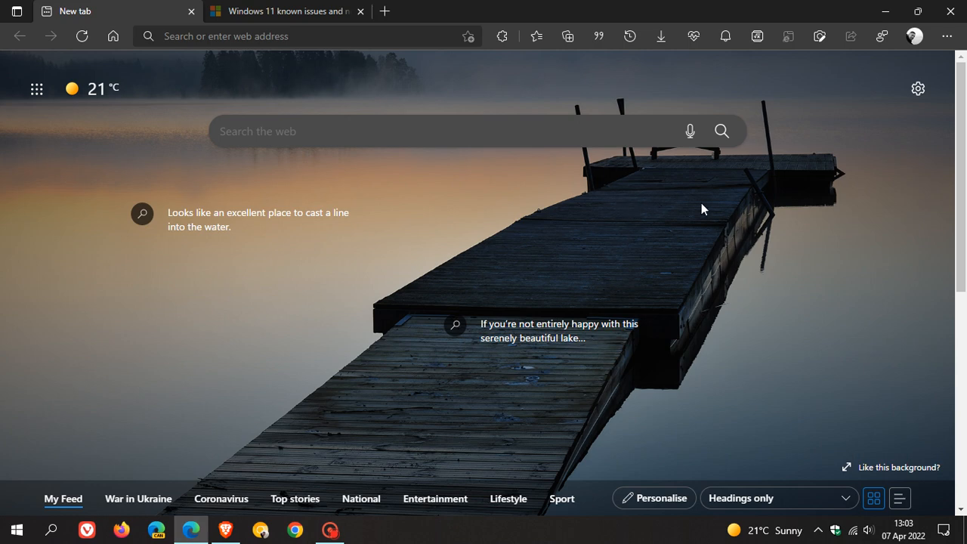
pyautogui.moveTo(670, 215)
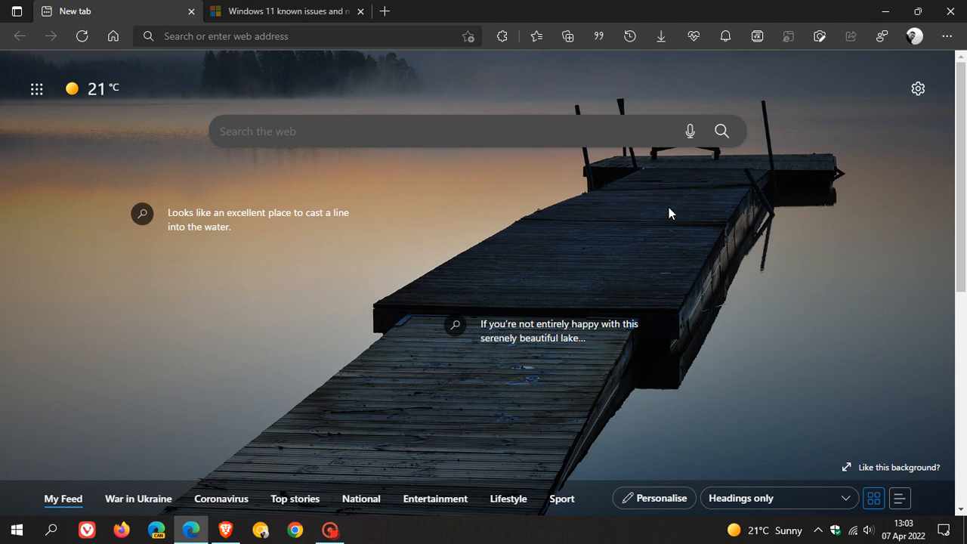
pyautogui.moveTo(633, 201)
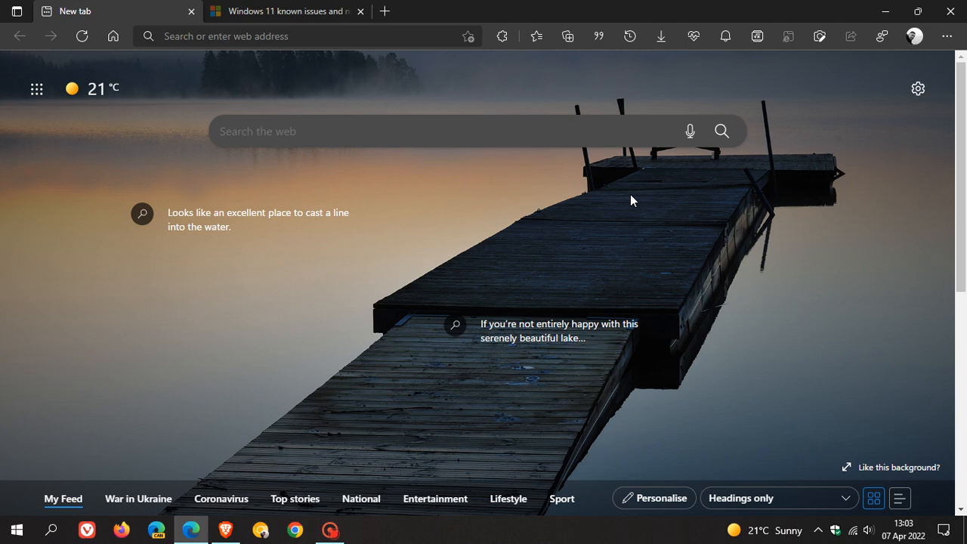
pyautogui.moveTo(665, 211)
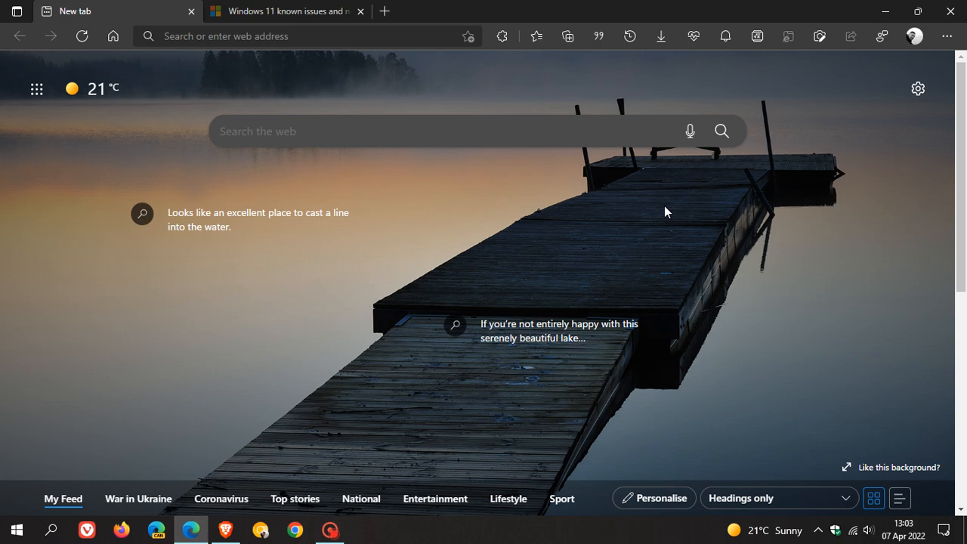
pyautogui.moveTo(662, 203)
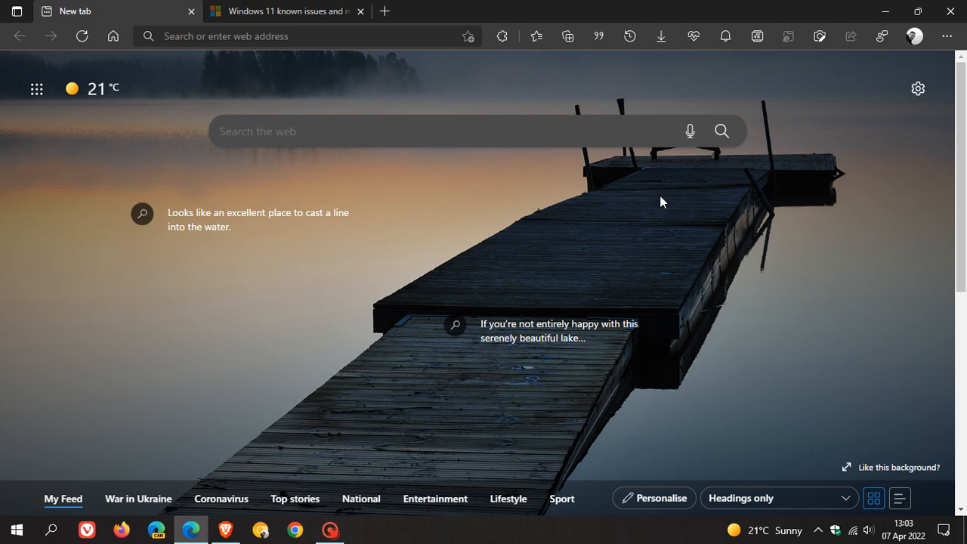
pyautogui.moveTo(706, 200)
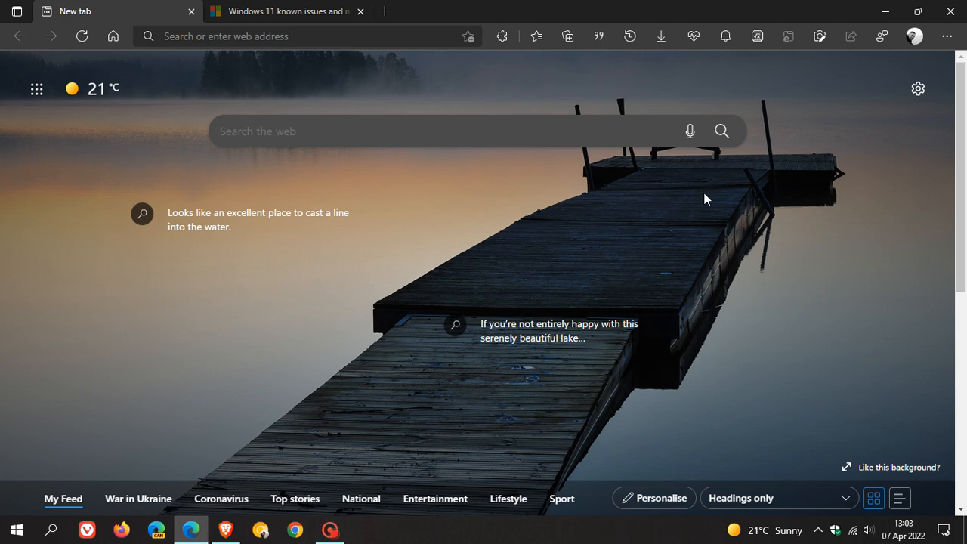
pyautogui.moveTo(667, 189)
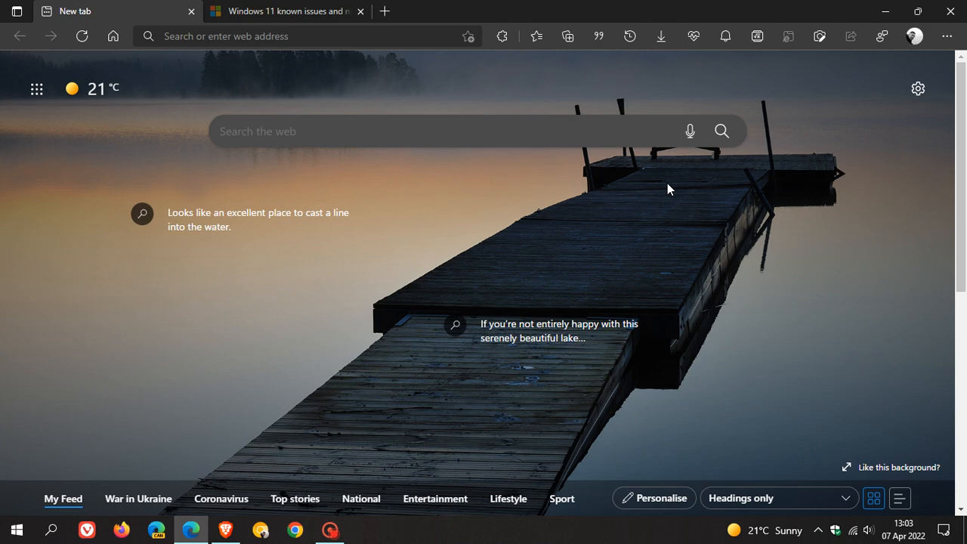
pyautogui.moveTo(672, 190)
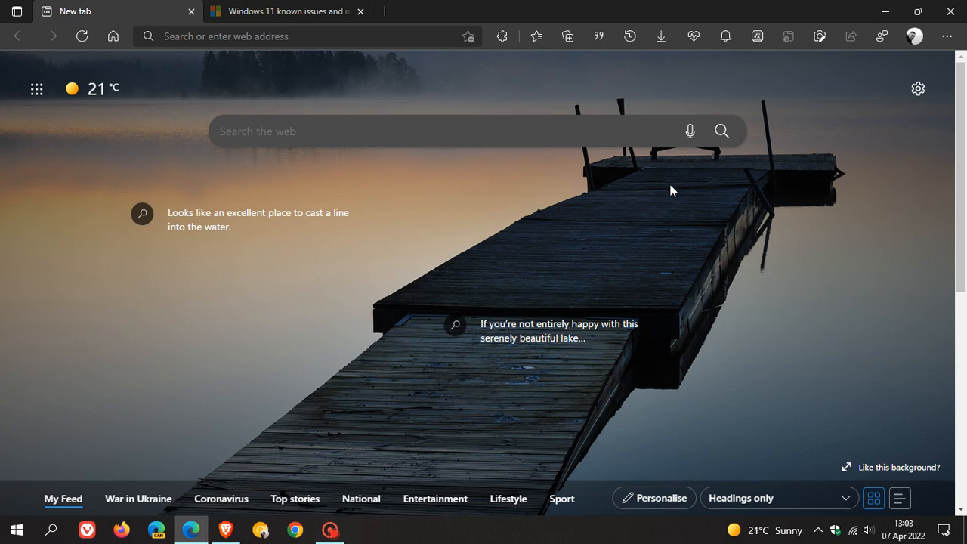
pyautogui.moveTo(674, 205)
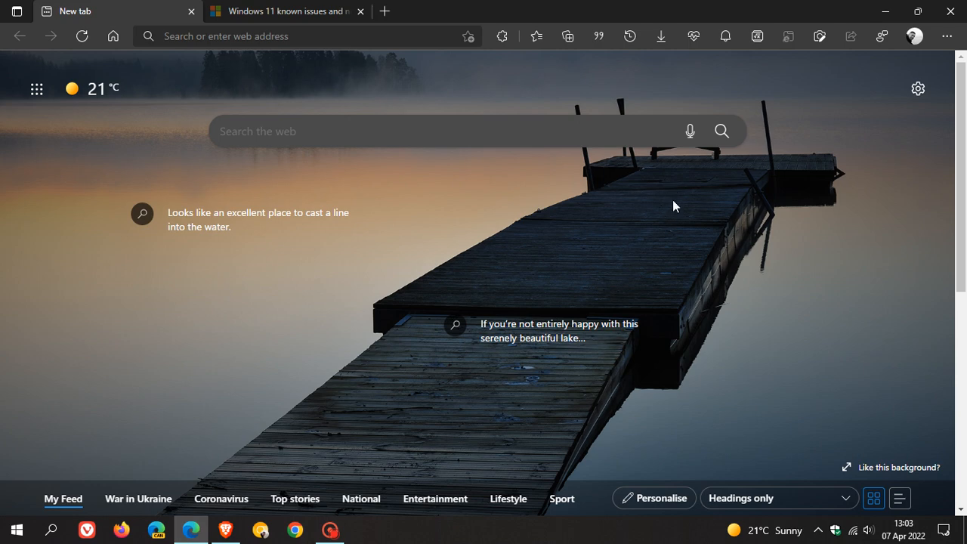
pyautogui.moveTo(658, 201)
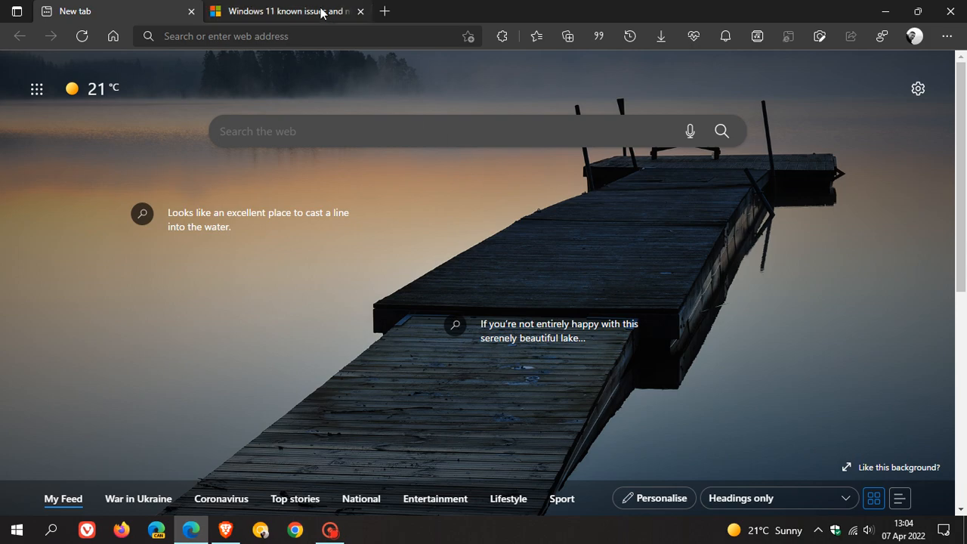
# - Read the IE11 upgrade-hold resolution down to the February 2022 entries, then return to the new tab
pyautogui.click(287, 11)
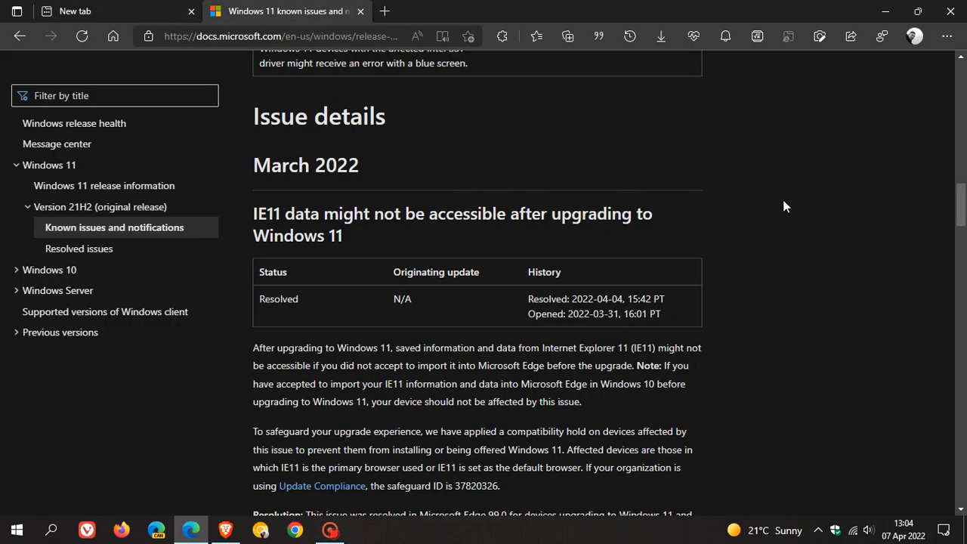
pyautogui.scroll(-3)
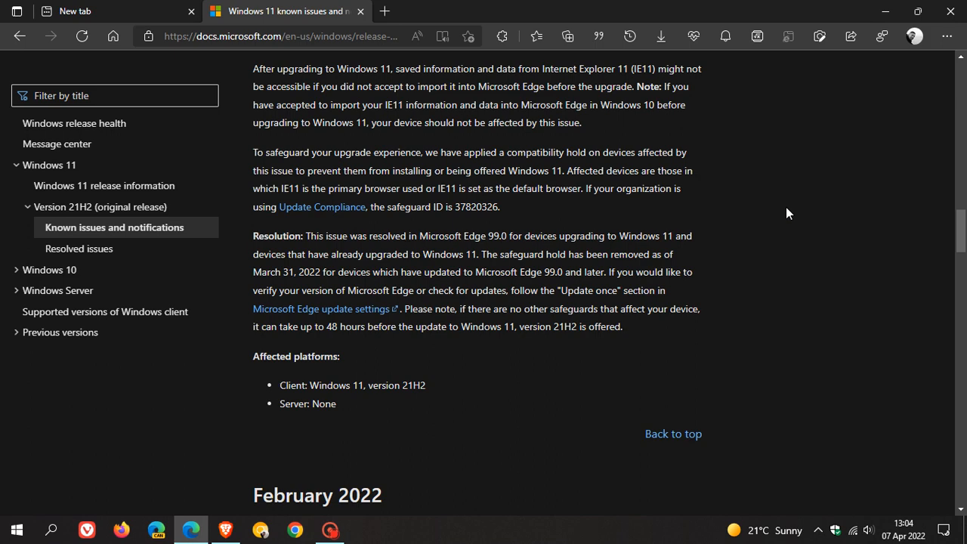
pyautogui.scroll(-3)
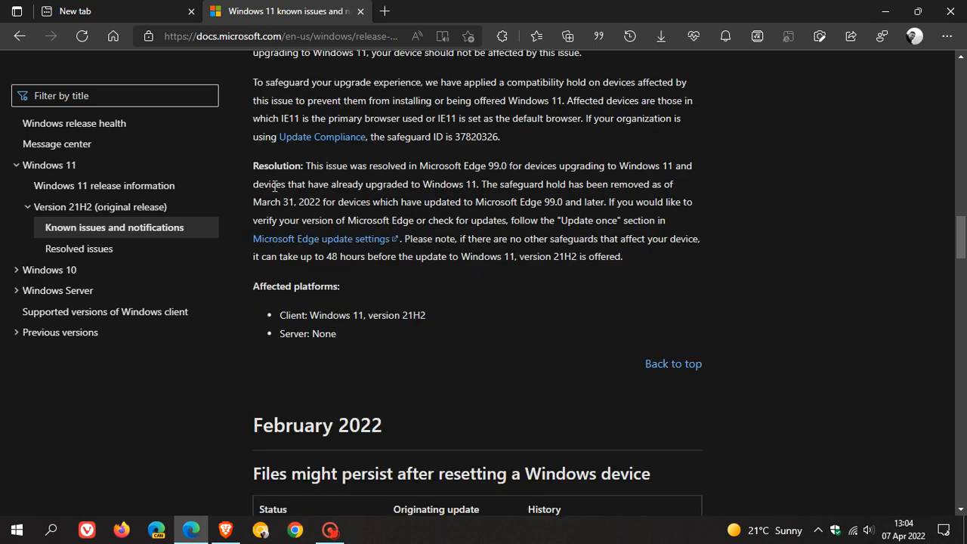
pyautogui.moveTo(765, 263)
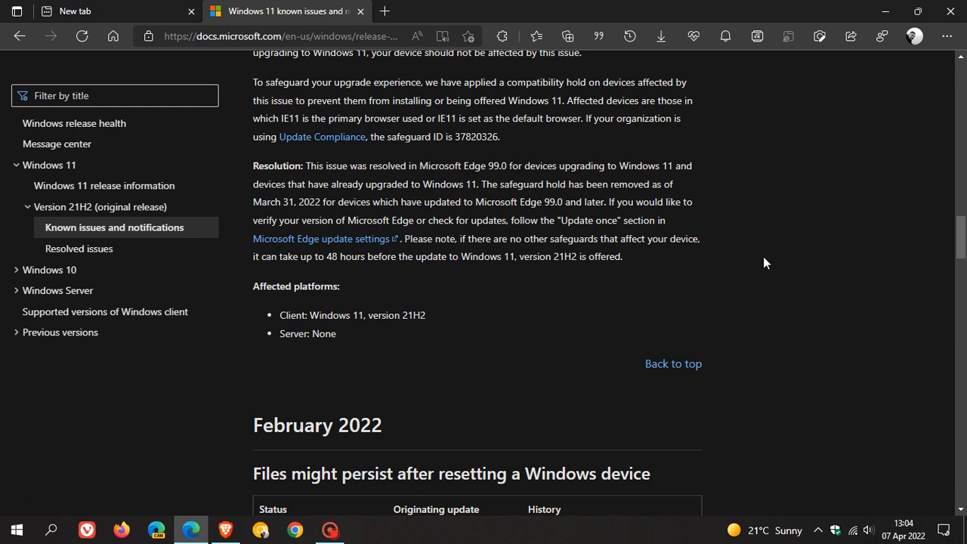
pyautogui.moveTo(529, 308)
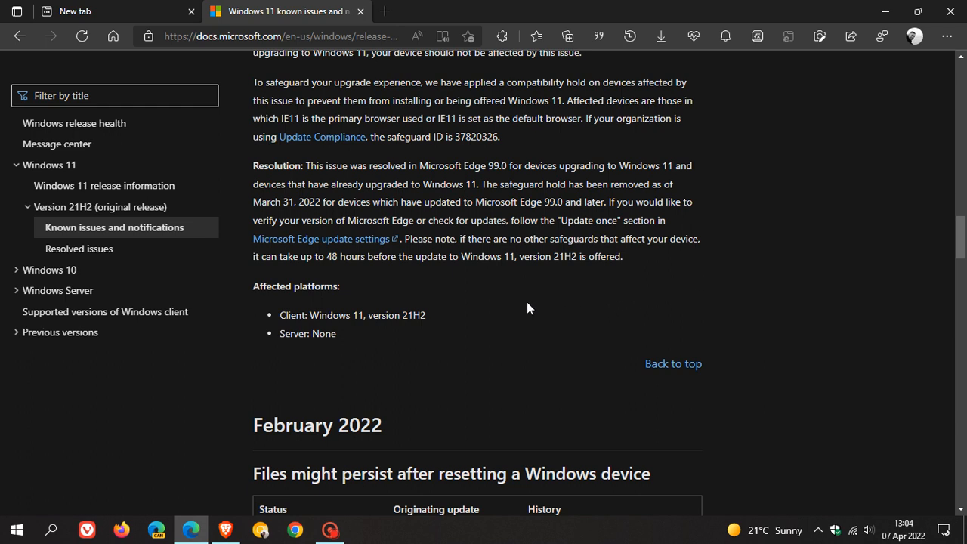
pyautogui.moveTo(571, 339)
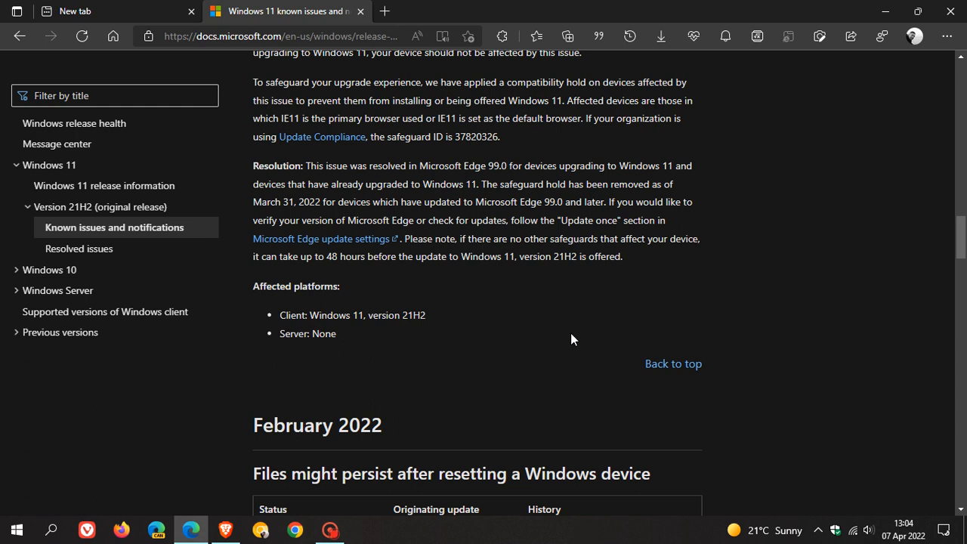
pyautogui.moveTo(571, 321)
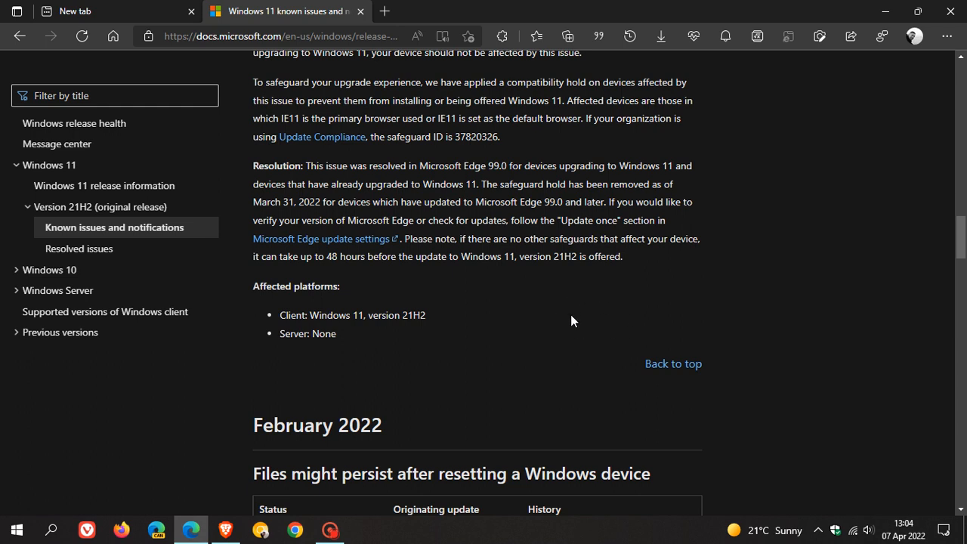
pyautogui.moveTo(568, 286)
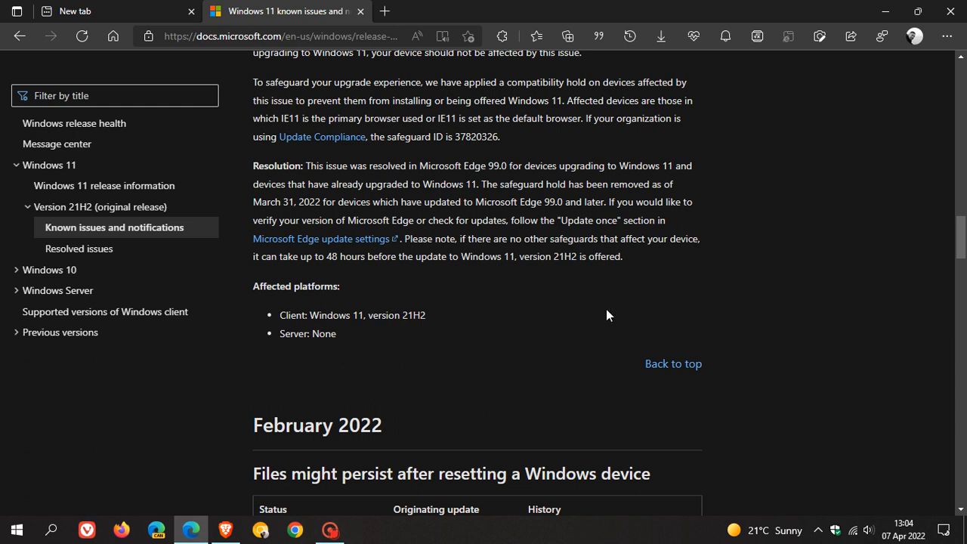
pyautogui.moveTo(624, 282)
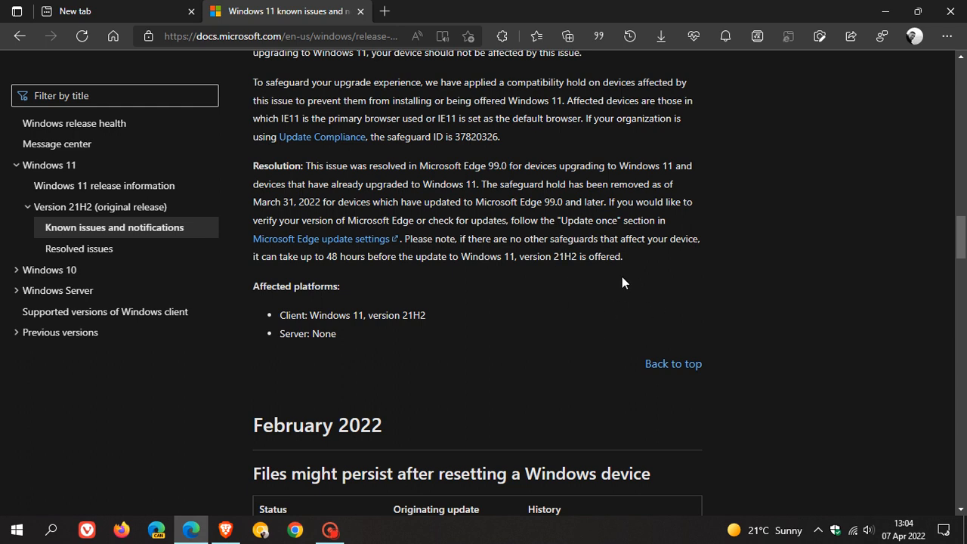
pyautogui.moveTo(659, 302)
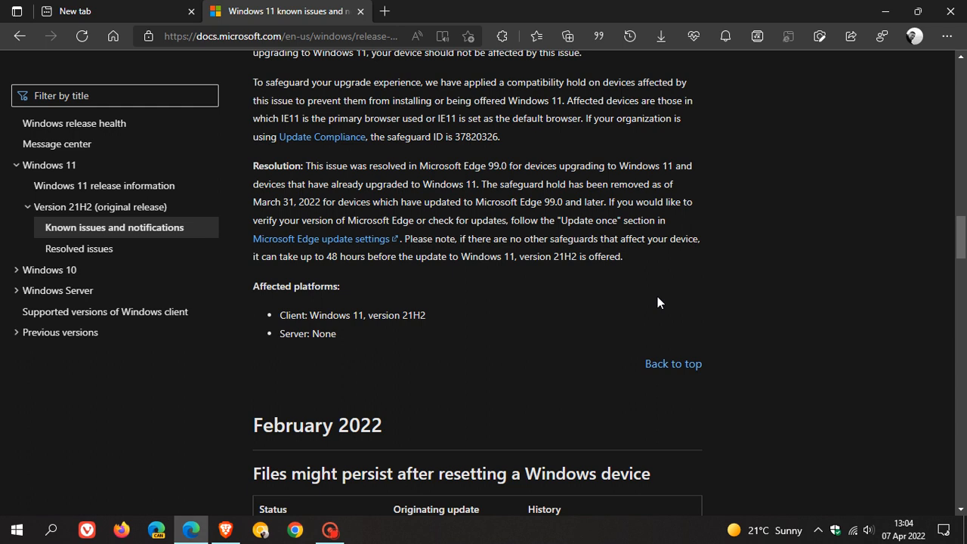
pyautogui.moveTo(500, 299)
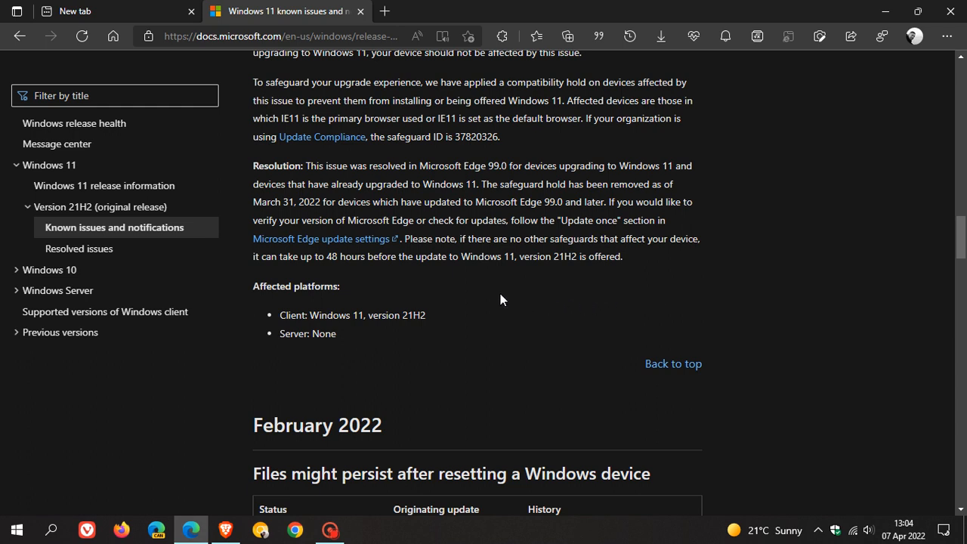
pyautogui.moveTo(486, 254)
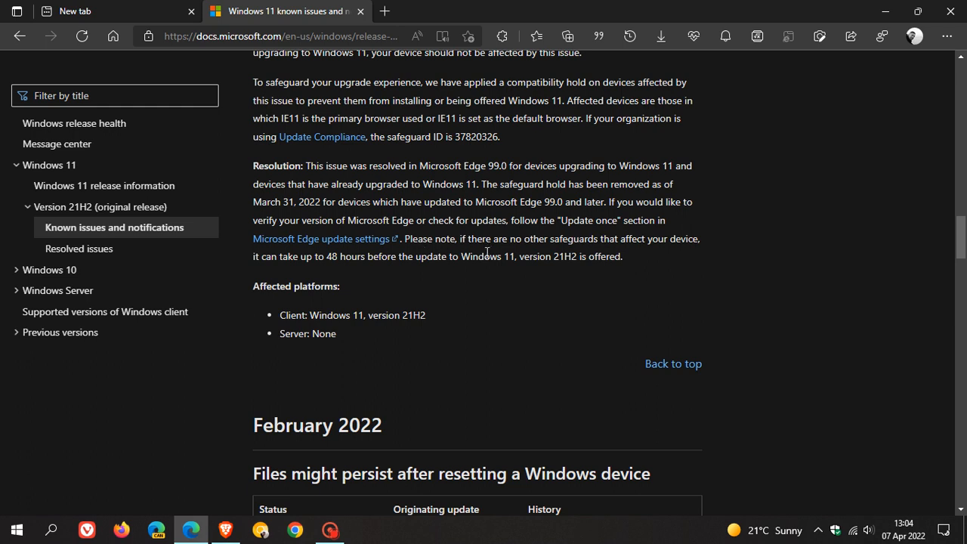
pyautogui.moveTo(481, 254)
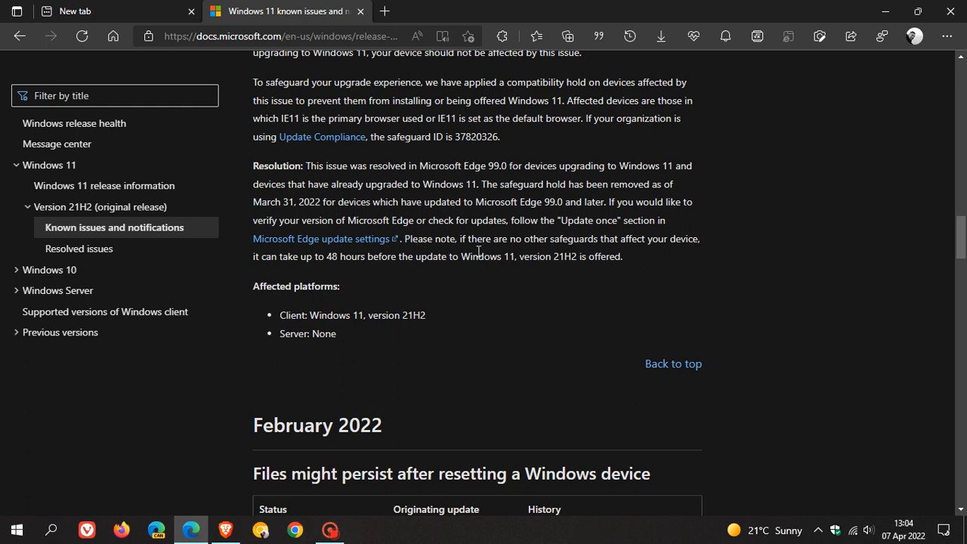
pyautogui.moveTo(708, 251)
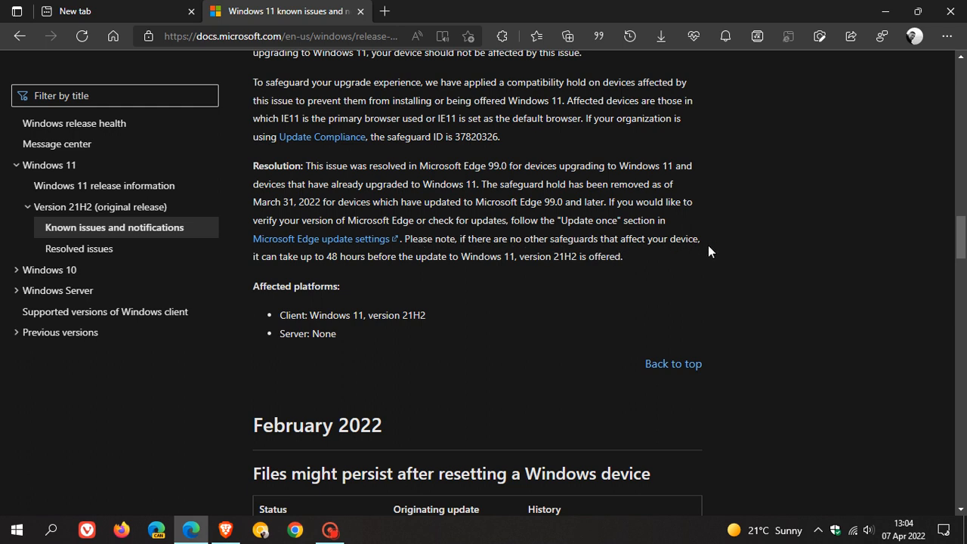
pyautogui.moveTo(339, 276)
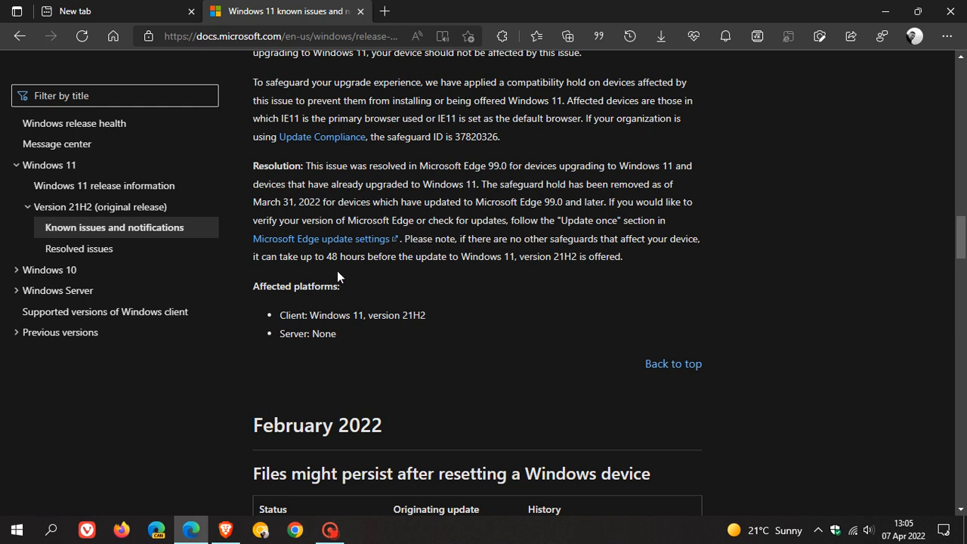
pyautogui.moveTo(485, 287)
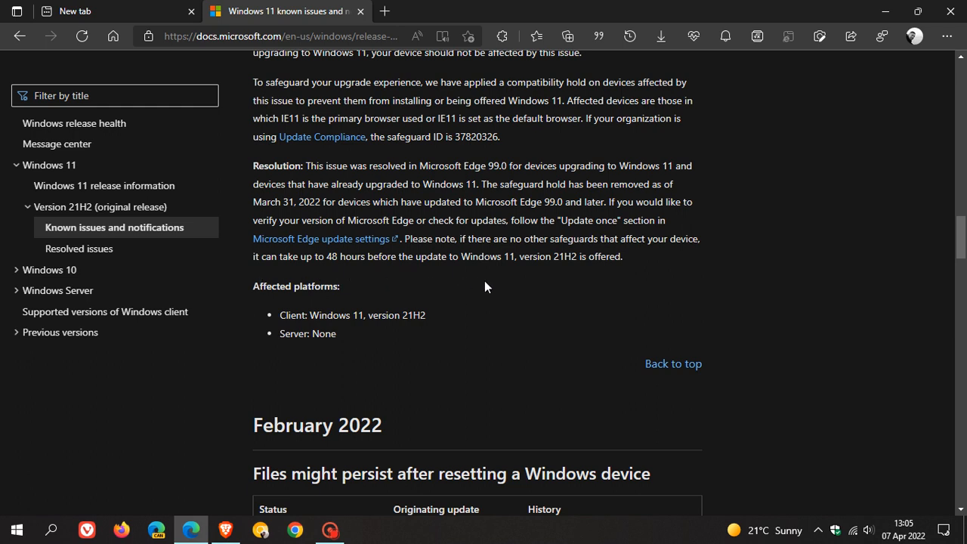
pyautogui.moveTo(568, 286)
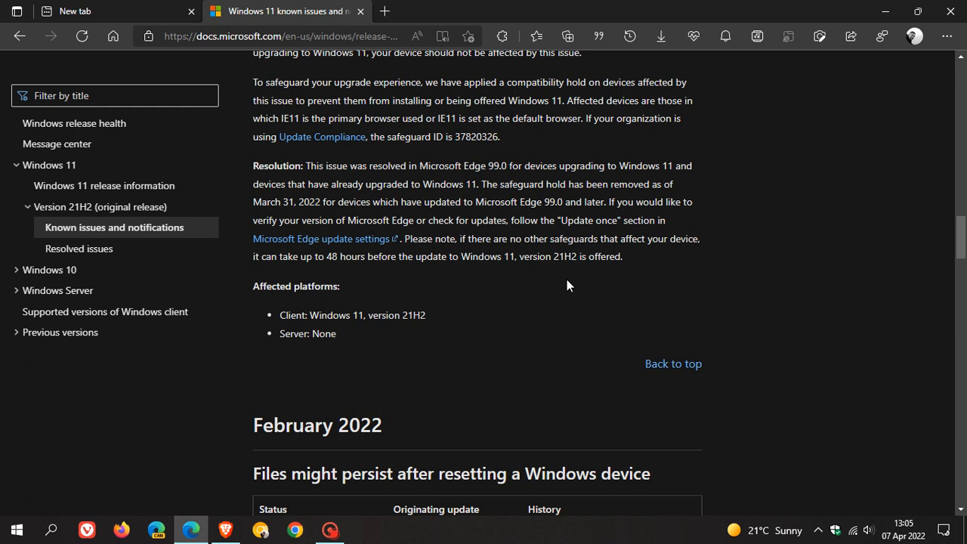
pyautogui.moveTo(603, 296)
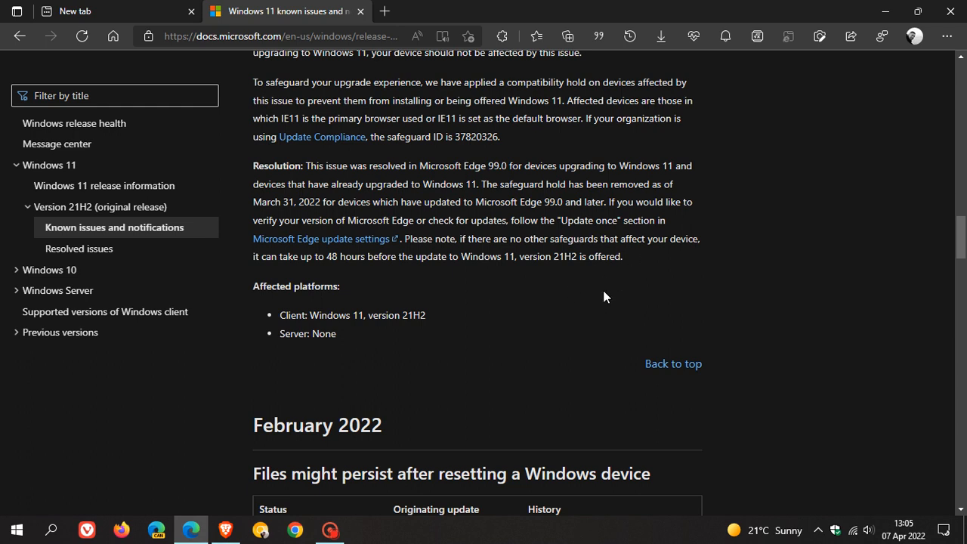
pyautogui.moveTo(640, 302)
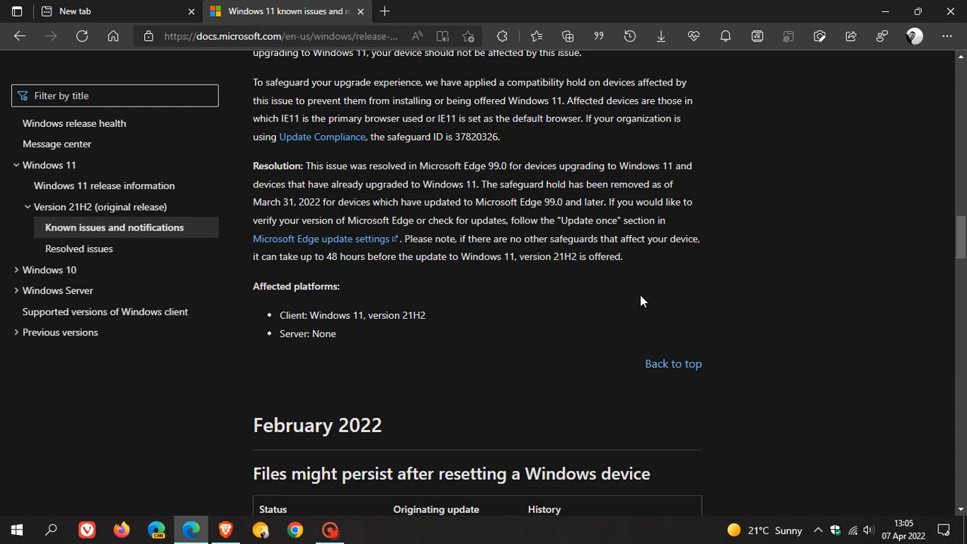
pyautogui.moveTo(559, 282)
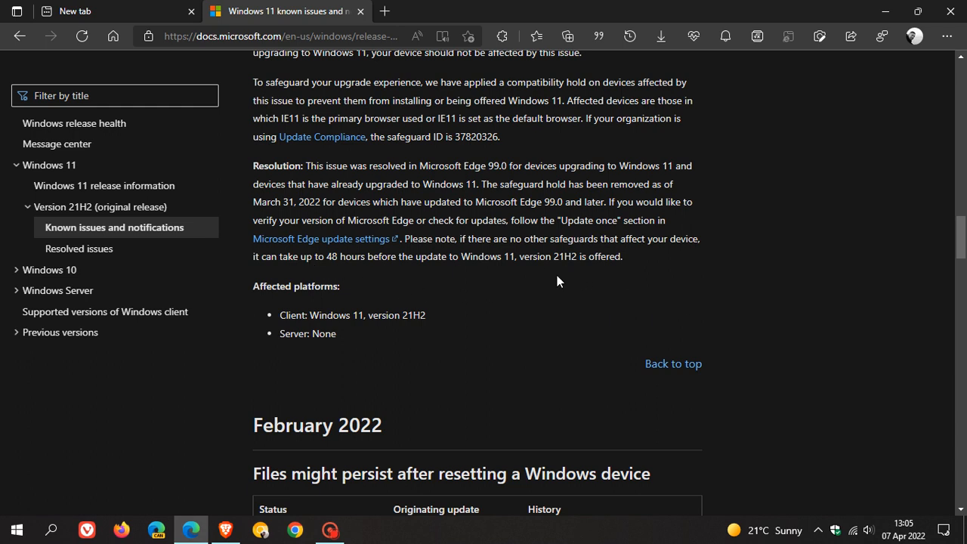
pyautogui.moveTo(595, 280)
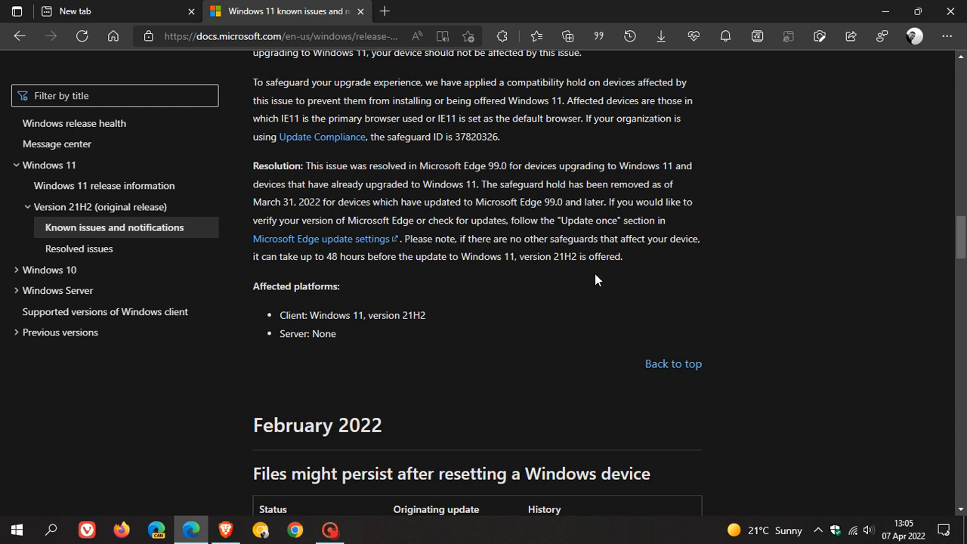
pyautogui.click(106, 10)
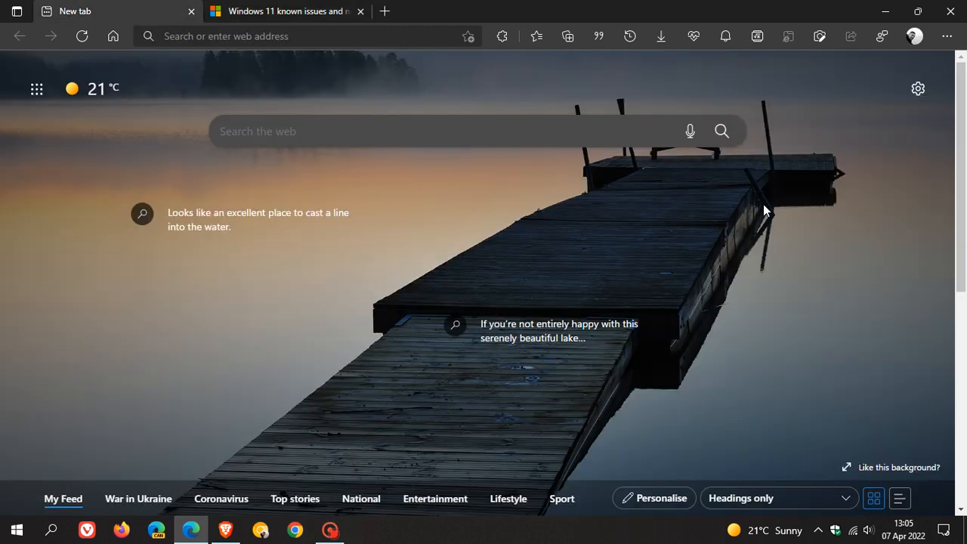
pyautogui.moveTo(821, 187)
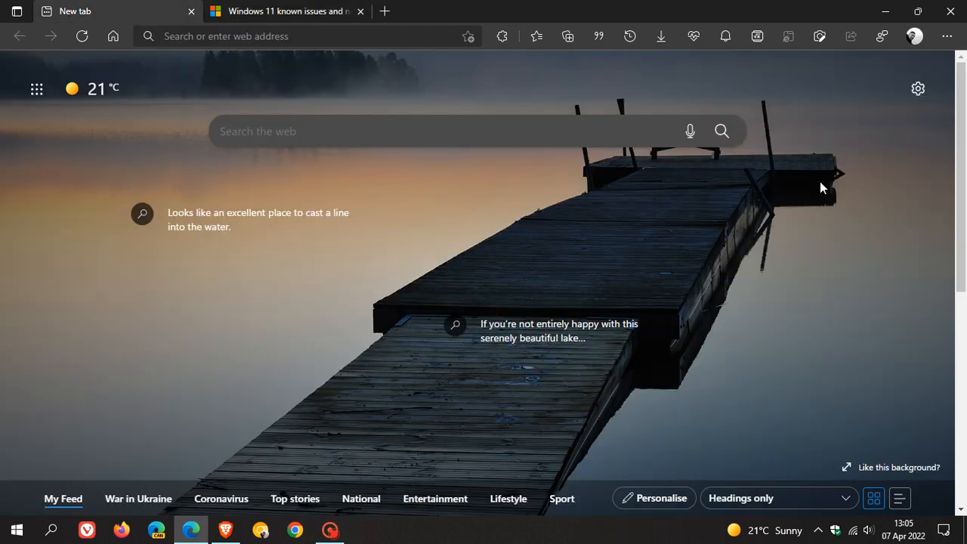
# - Reach About Microsoft Edge via Help and feedback, showing version 100.0.1185.29 up to date
pyautogui.click(946, 36)
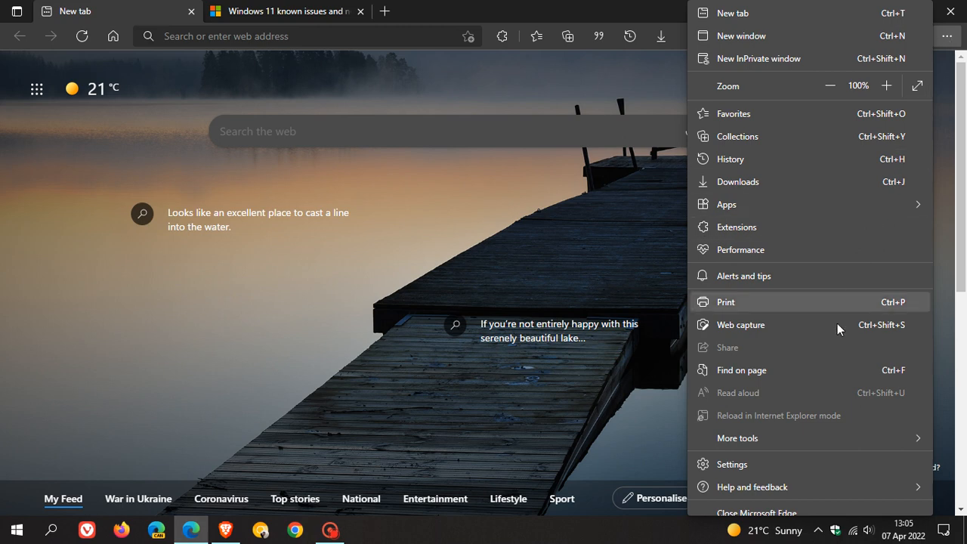
pyautogui.click(753, 486)
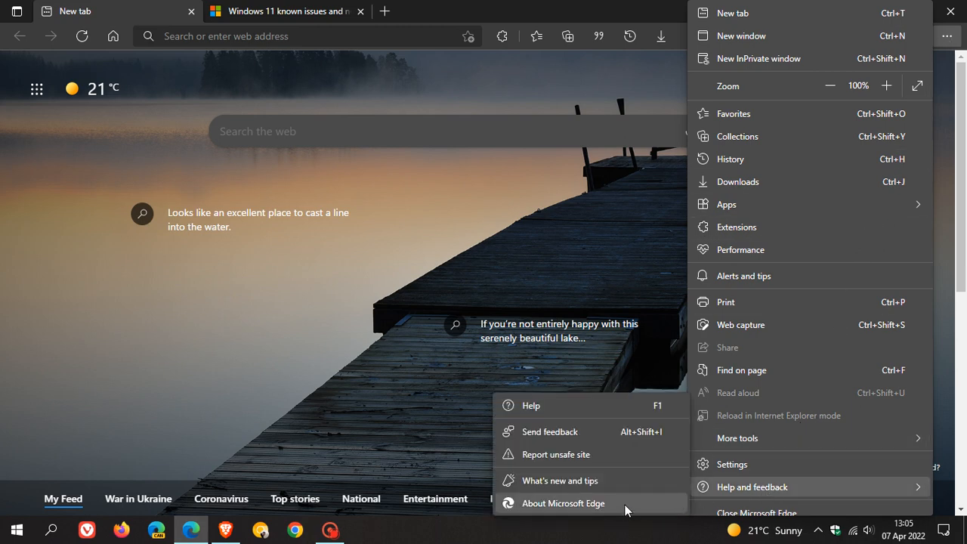
pyautogui.click(562, 501)
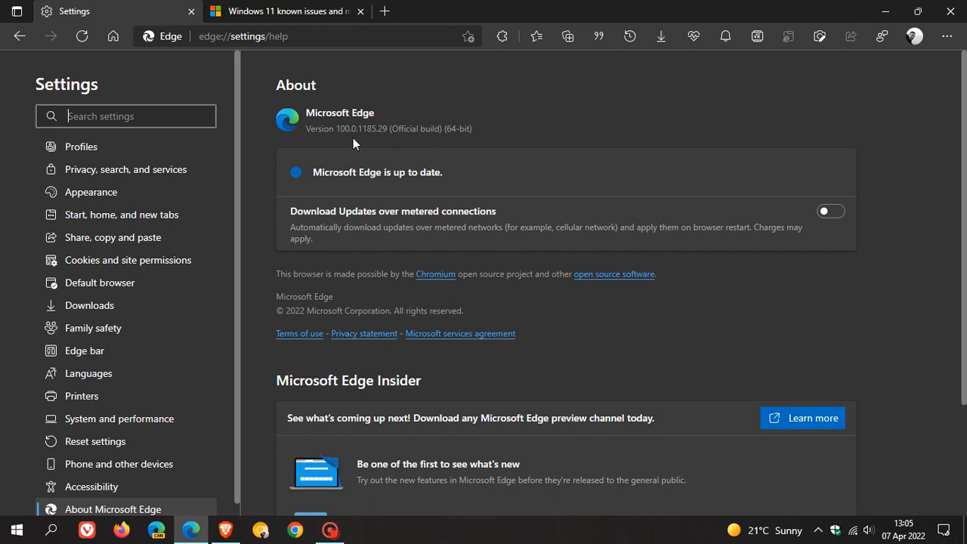
pyautogui.moveTo(363, 160)
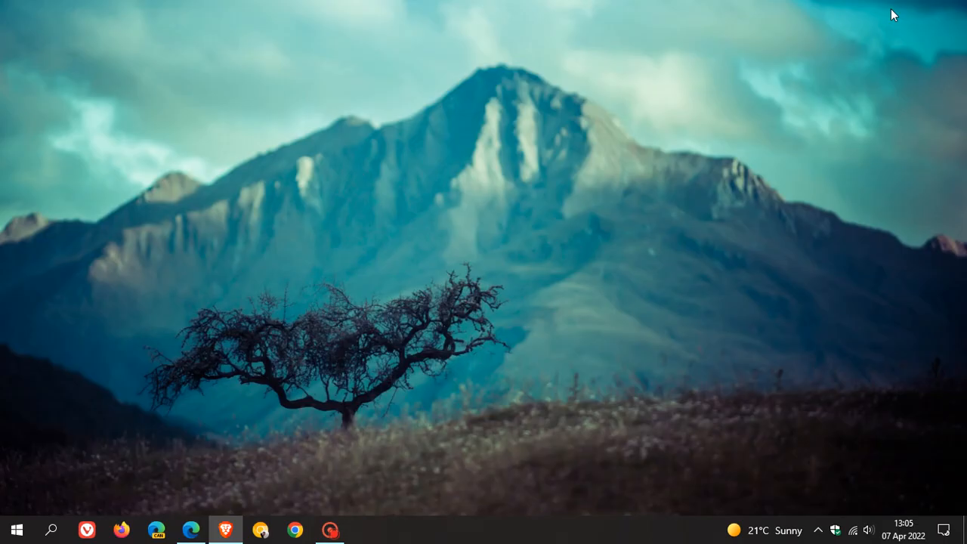
pyautogui.moveTo(627, 227)
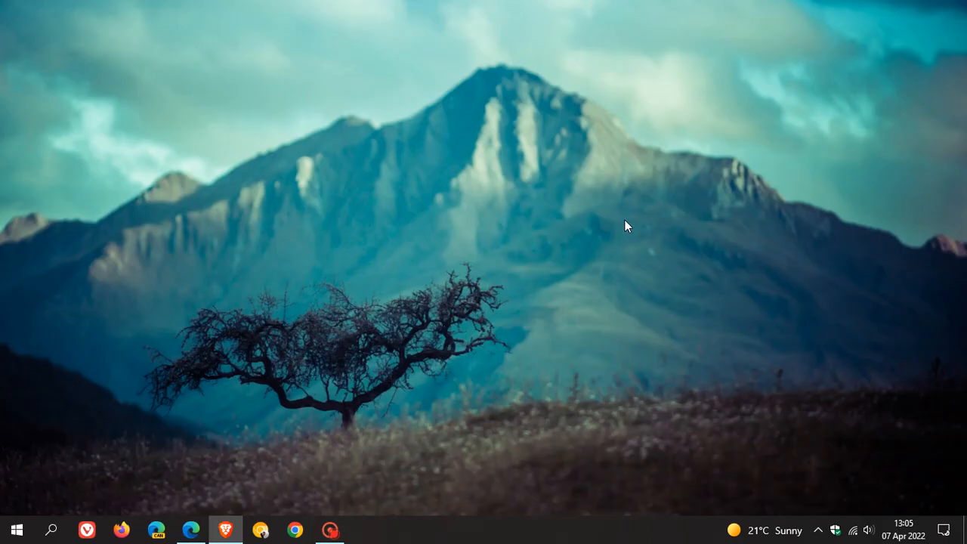